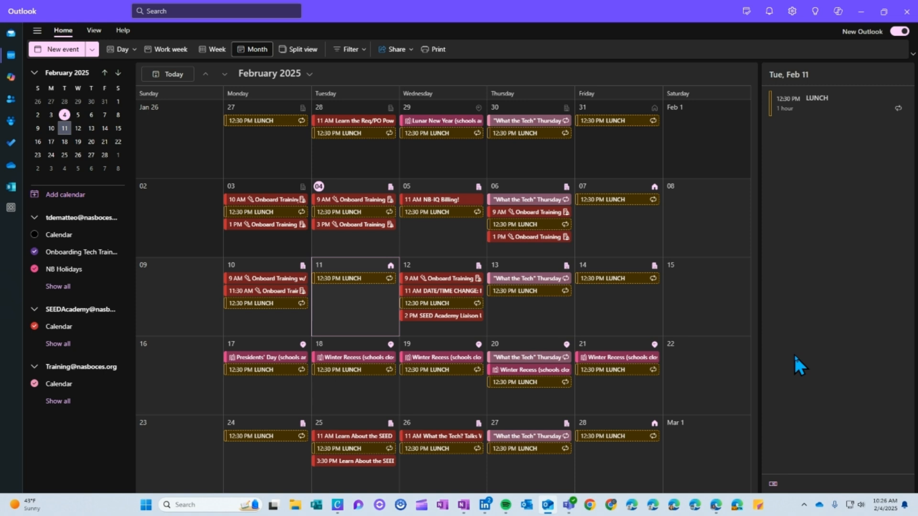
mouse_move(845, 301)
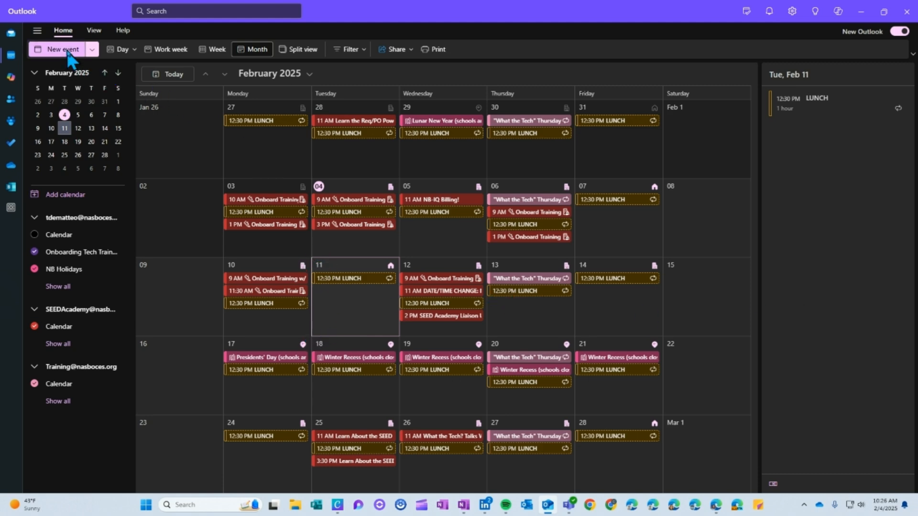
click(59, 49)
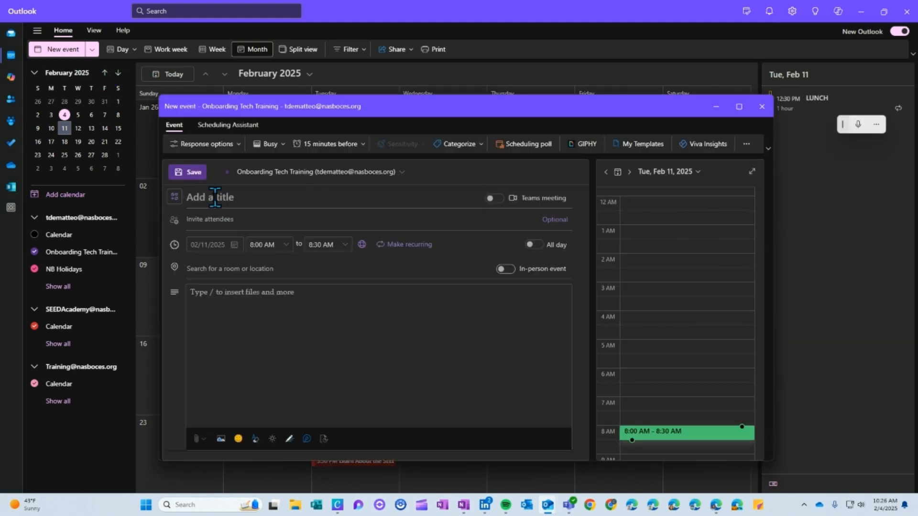
text(Email Reminders)
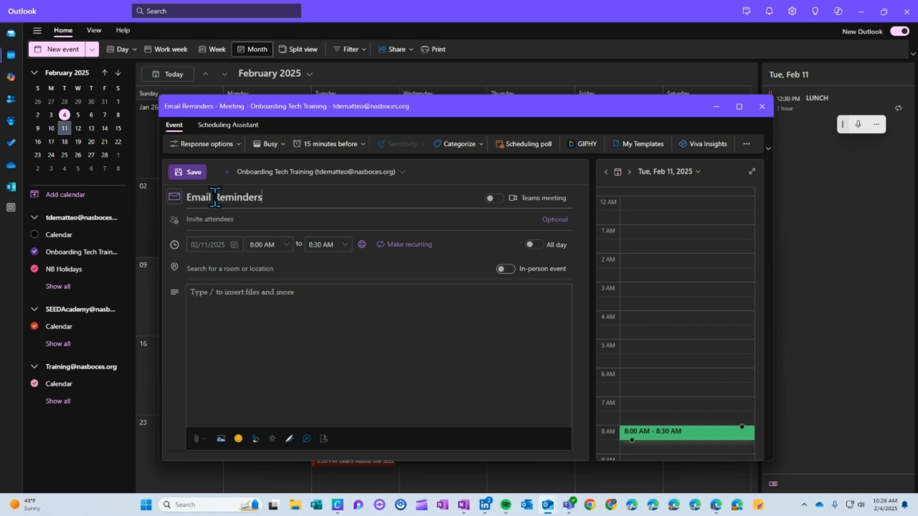
click(234, 219)
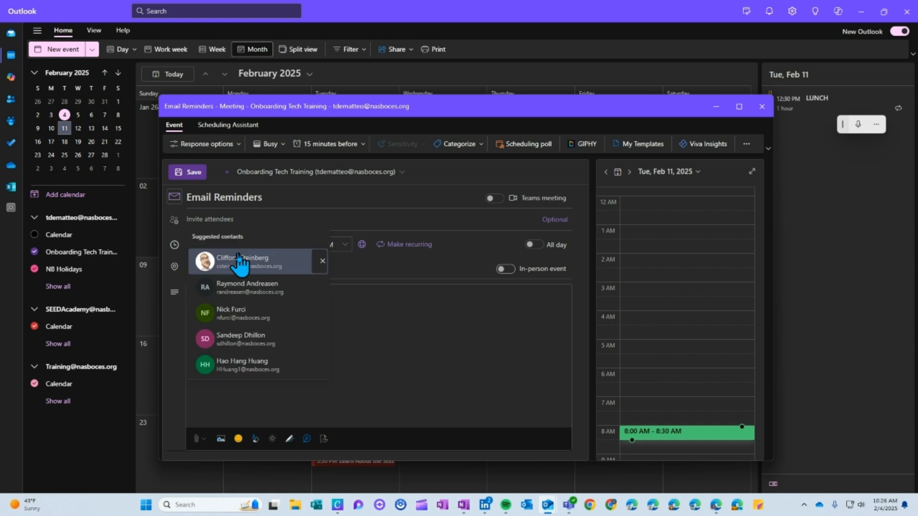
click(240, 262)
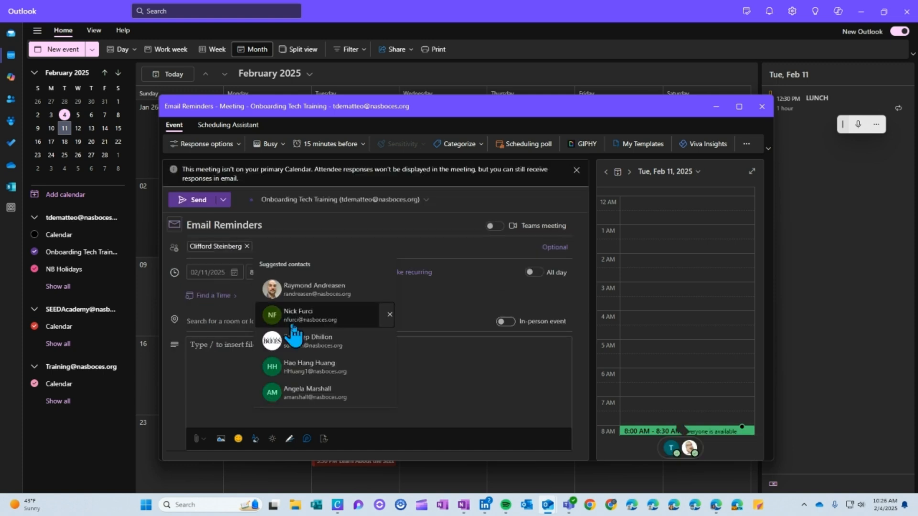
click(304, 341)
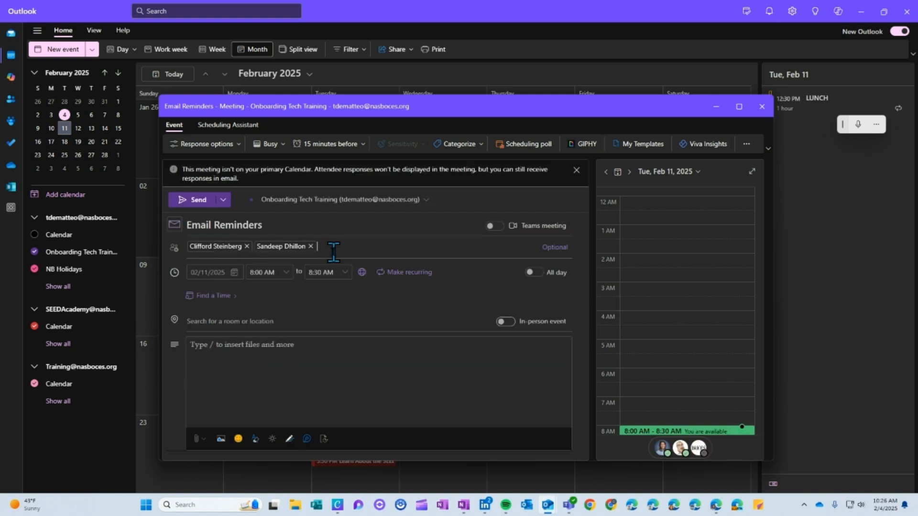
text(Raymond Andreasen)
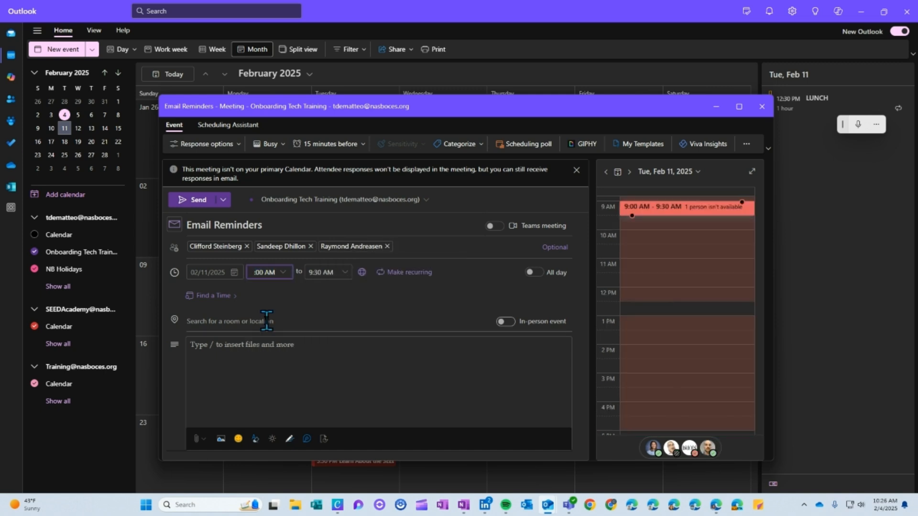
- Book Farber SEED Academy Lab as the meeting room from the suggested locations
click(251, 321)
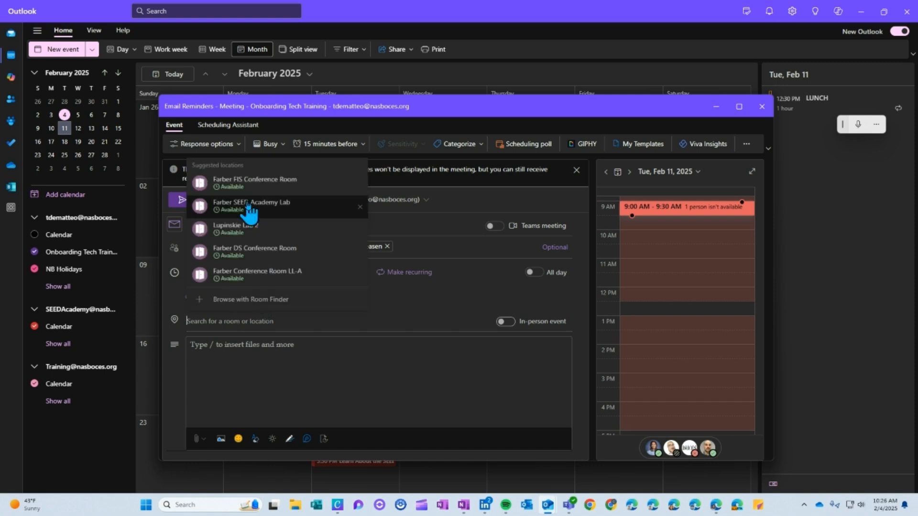
click(252, 205)
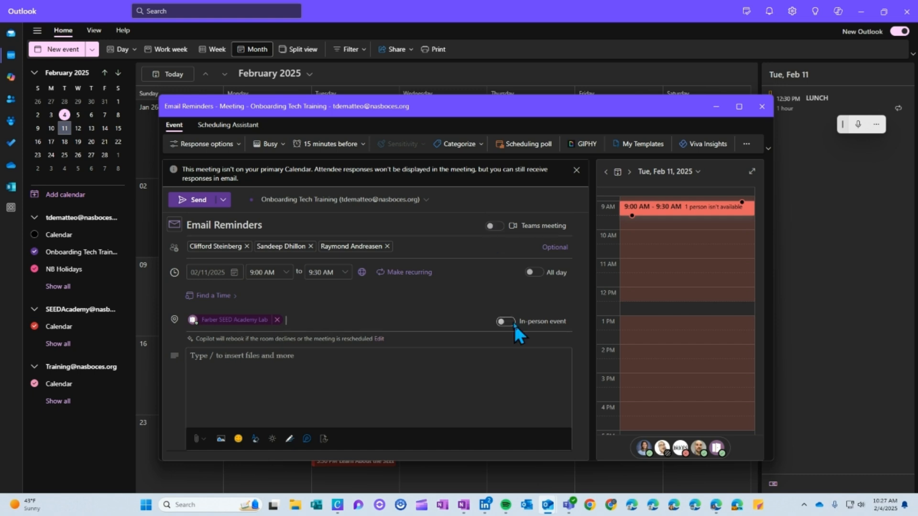
- Mark the meeting as an in-person event so the title ends with [In-person]
click(502, 322)
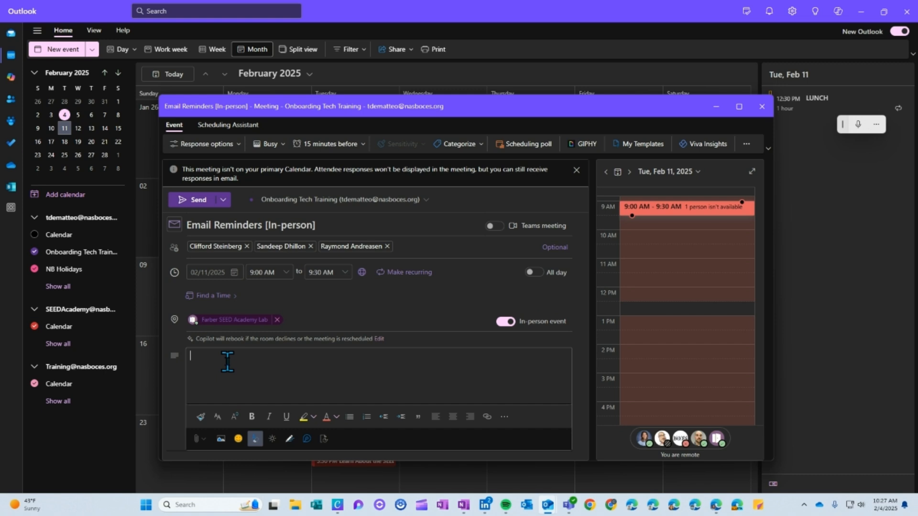
mouse_move(336, 280)
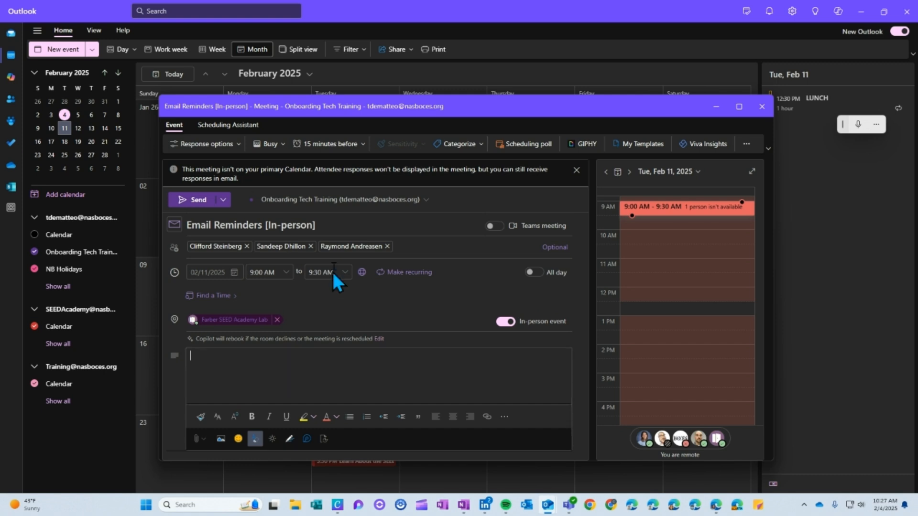
mouse_move(310, 157)
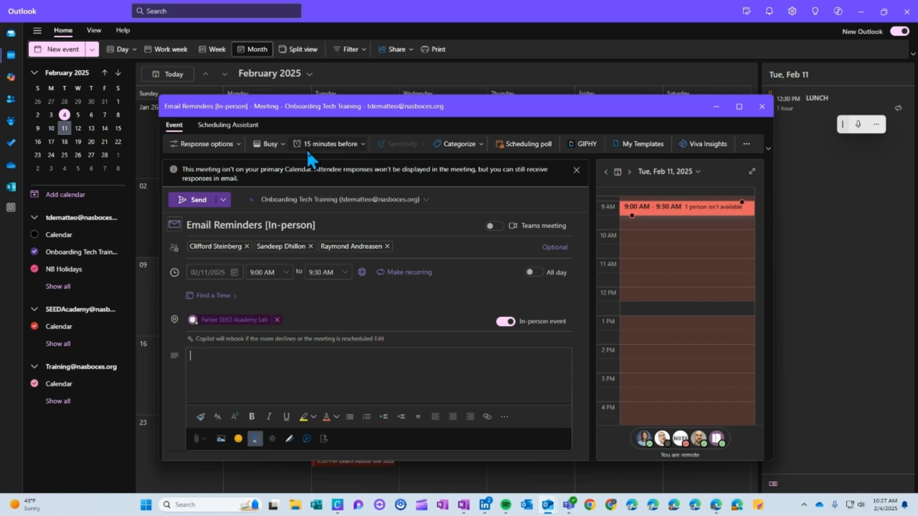
mouse_move(367, 152)
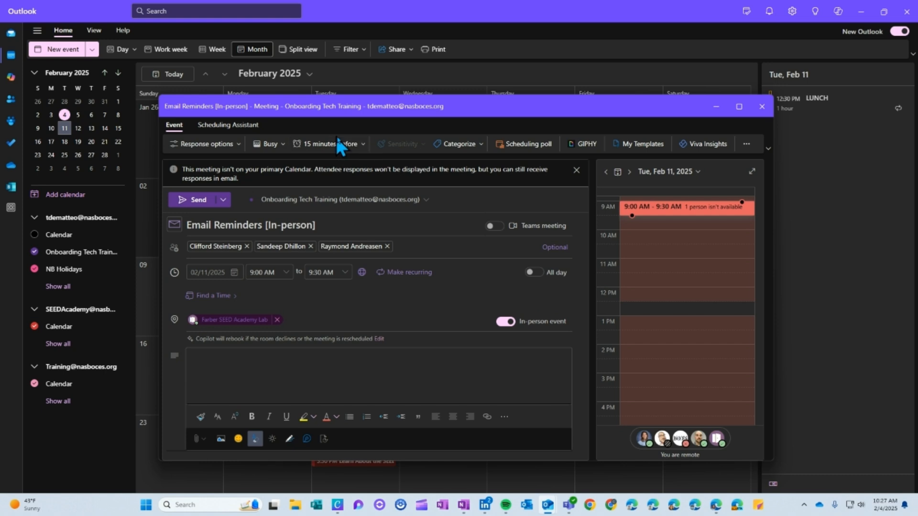
- Choose Add email reminder from the meeting's reminder timing choices
click(330, 144)
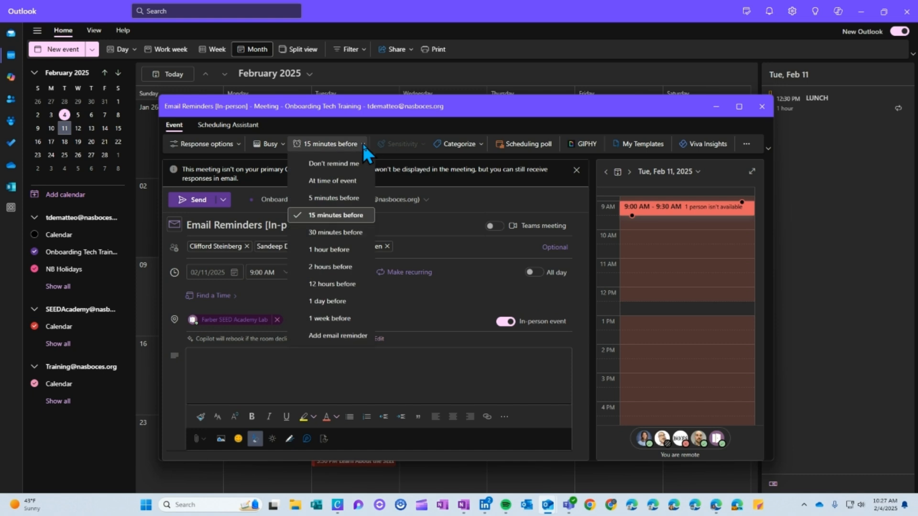
mouse_move(361, 149)
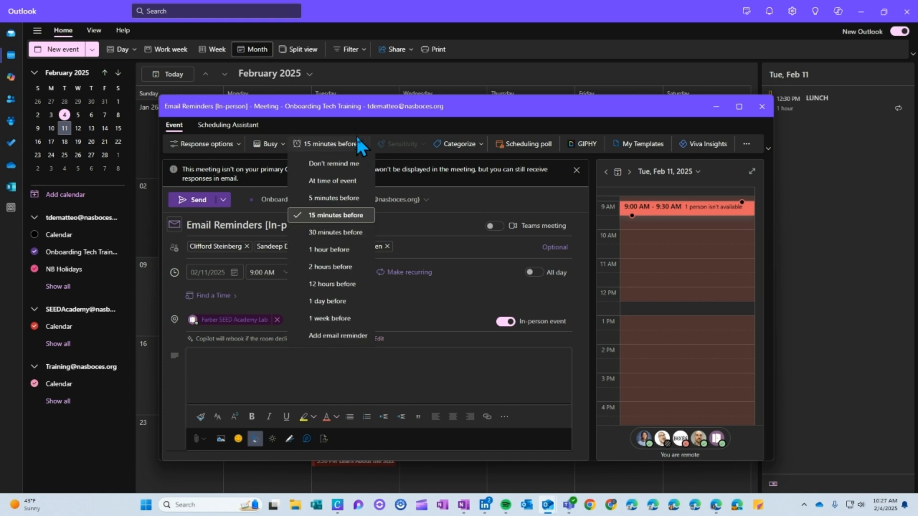
mouse_move(359, 179)
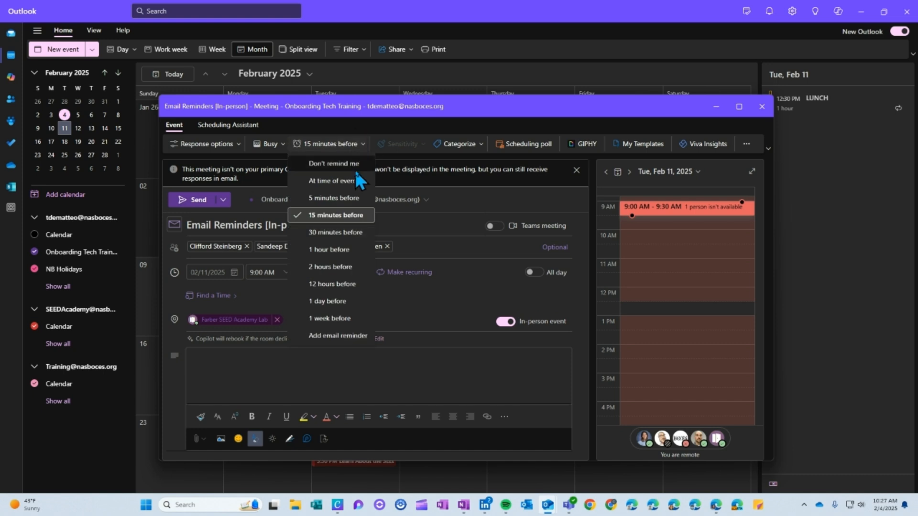
mouse_move(334, 250)
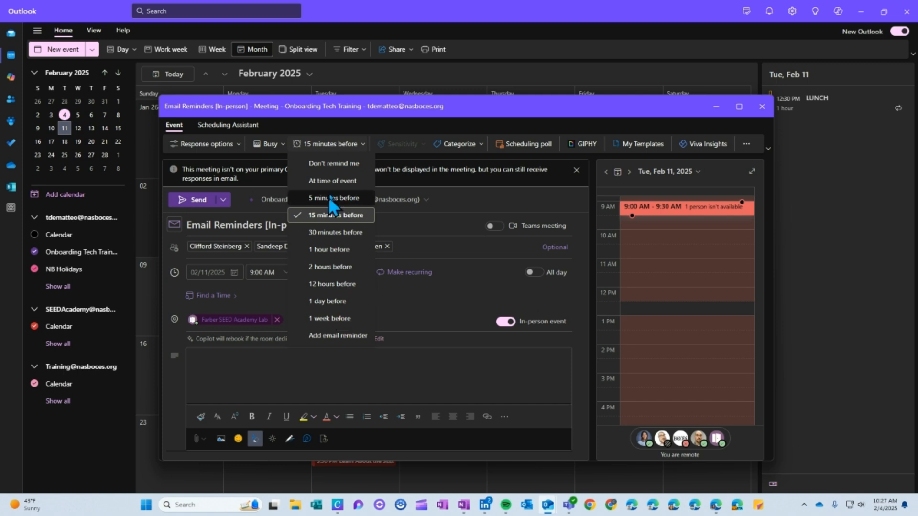
mouse_move(332, 176)
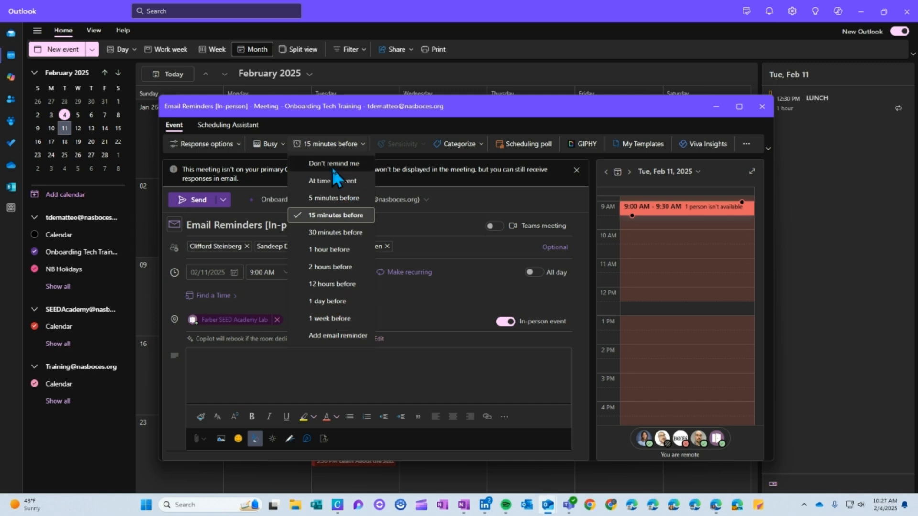
mouse_move(332, 321)
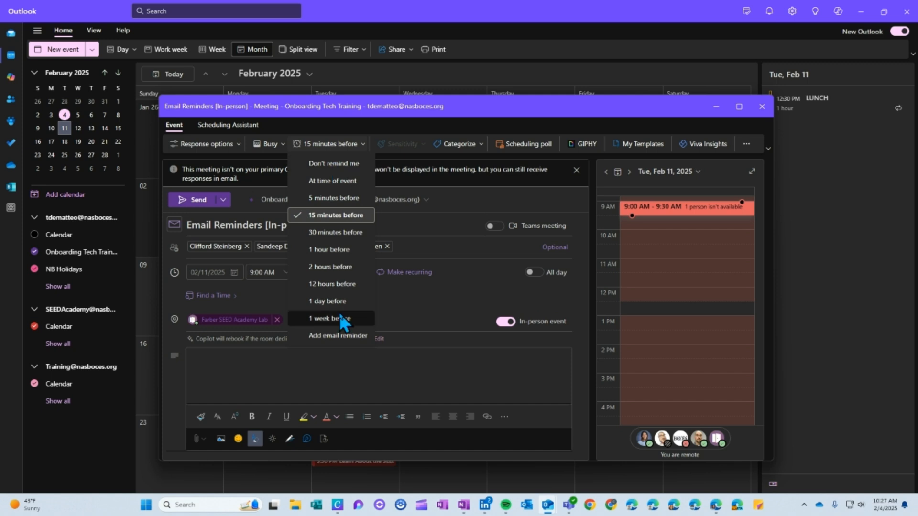
mouse_move(361, 339)
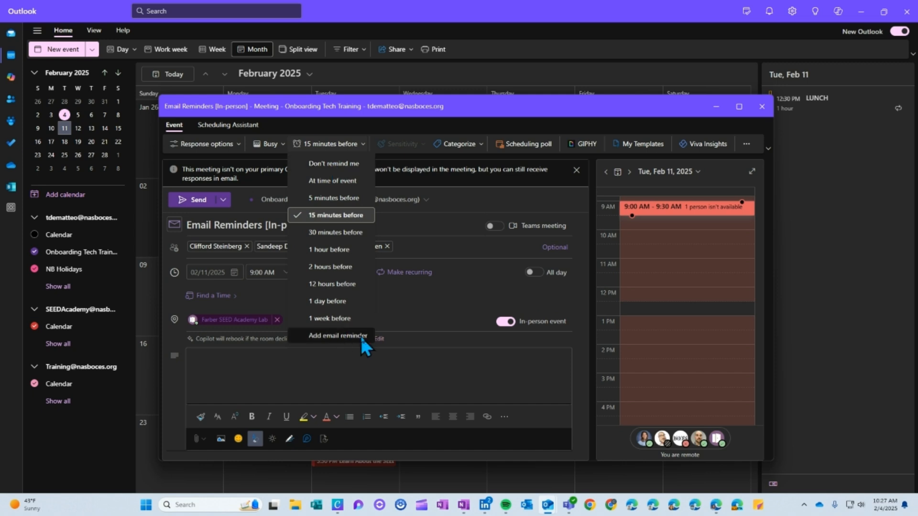
mouse_move(355, 347)
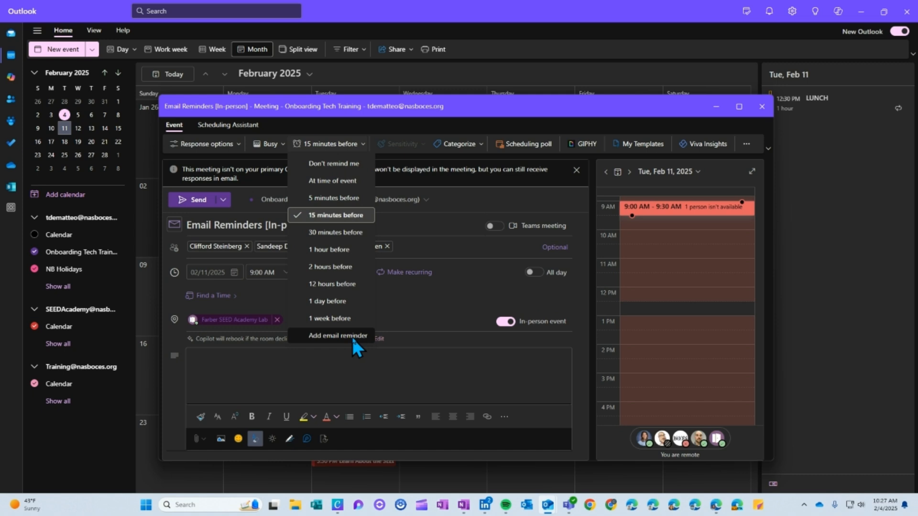
click(337, 336)
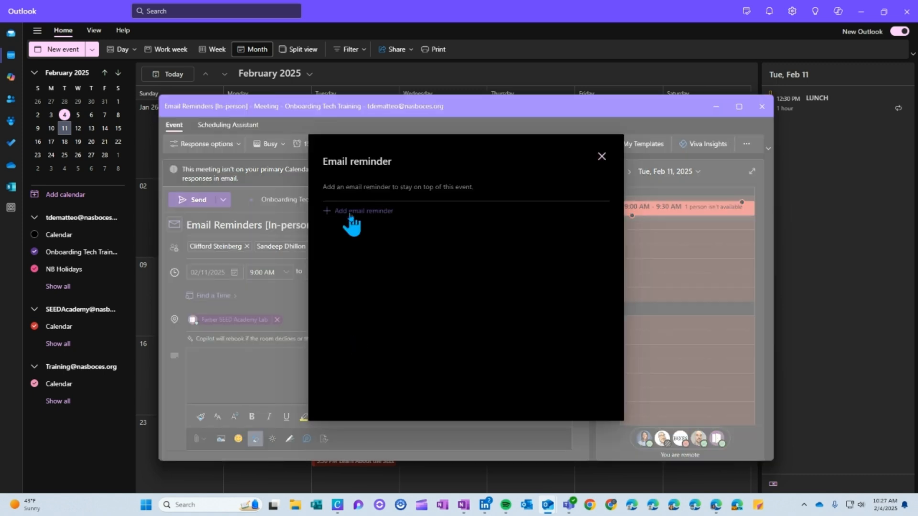
- Add an email reminder 1 hour before reading "Don't forget to bring your laptops!"
click(362, 210)
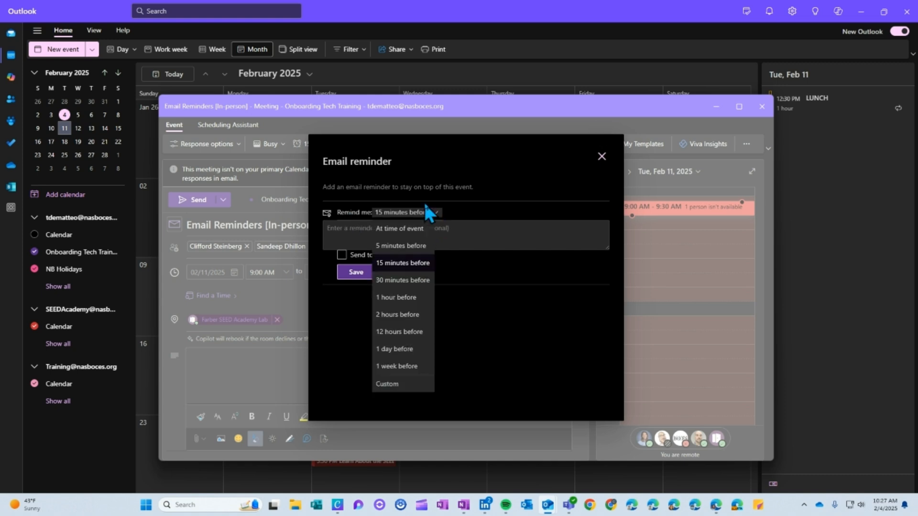
click(396, 297)
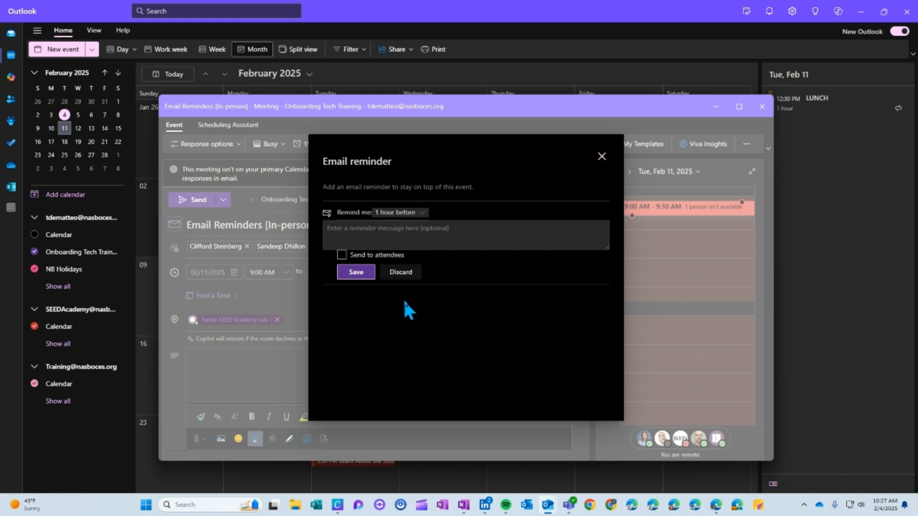
click(466, 235)
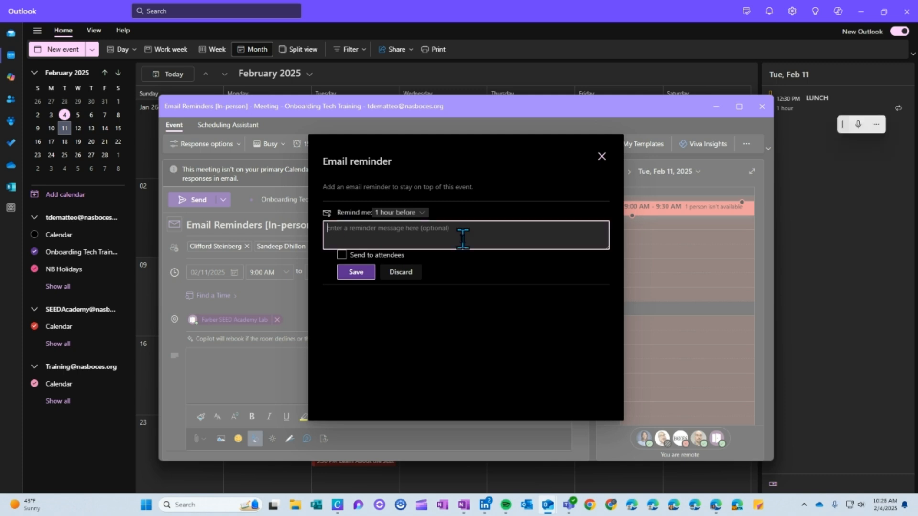
text(Don't for)
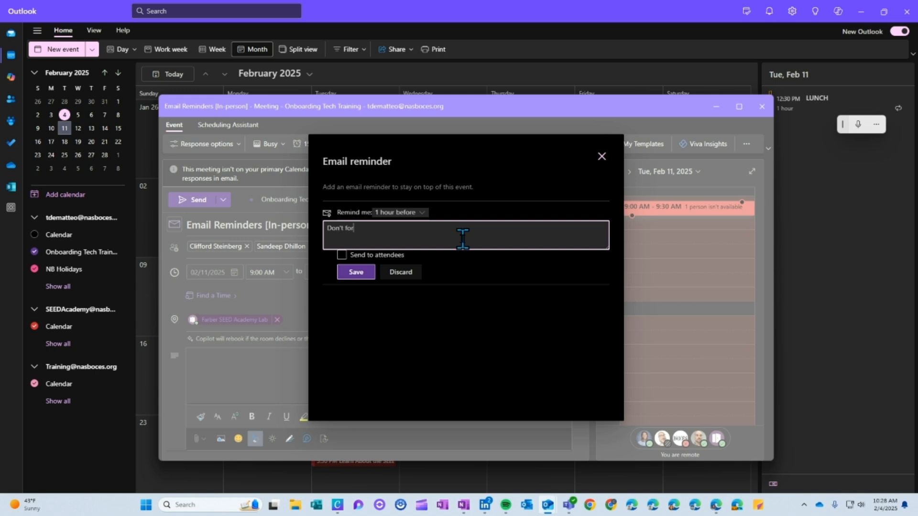
text(get to bring)
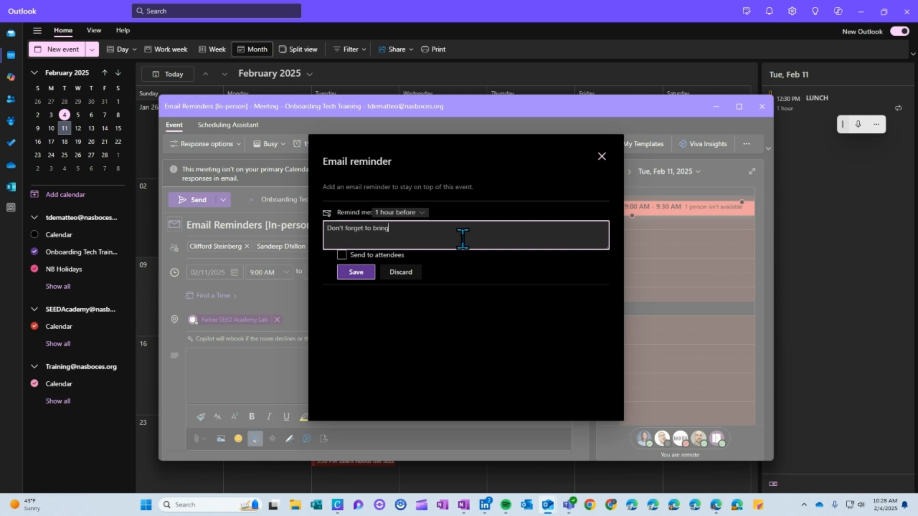
text(your laptops!)
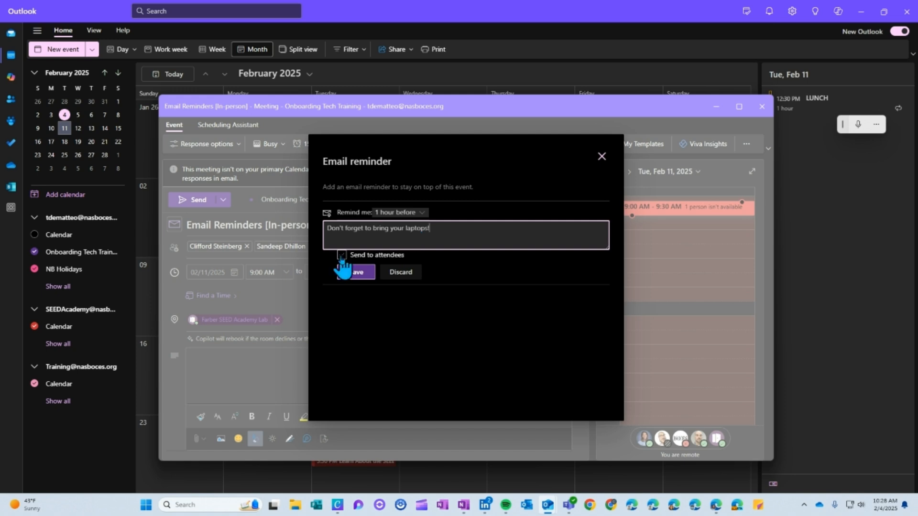
- Send the reminder to all attendees and save it
click(341, 255)
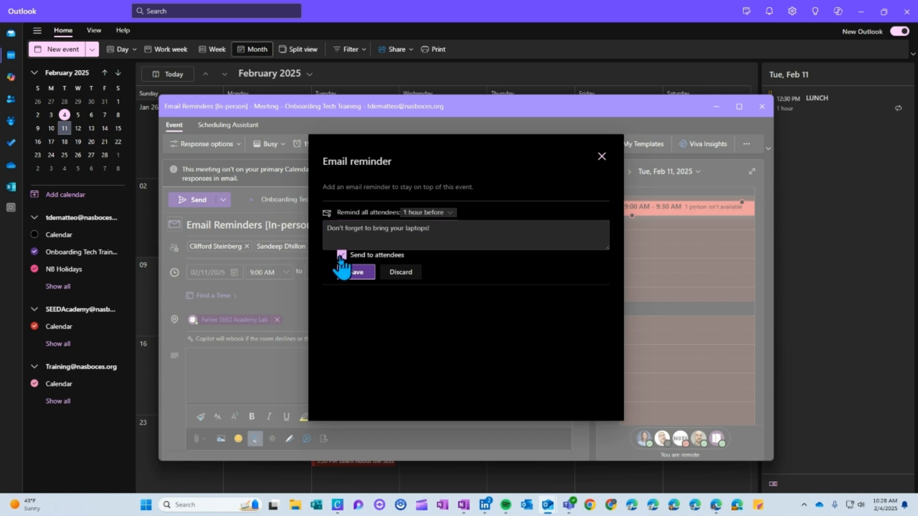
click(340, 255)
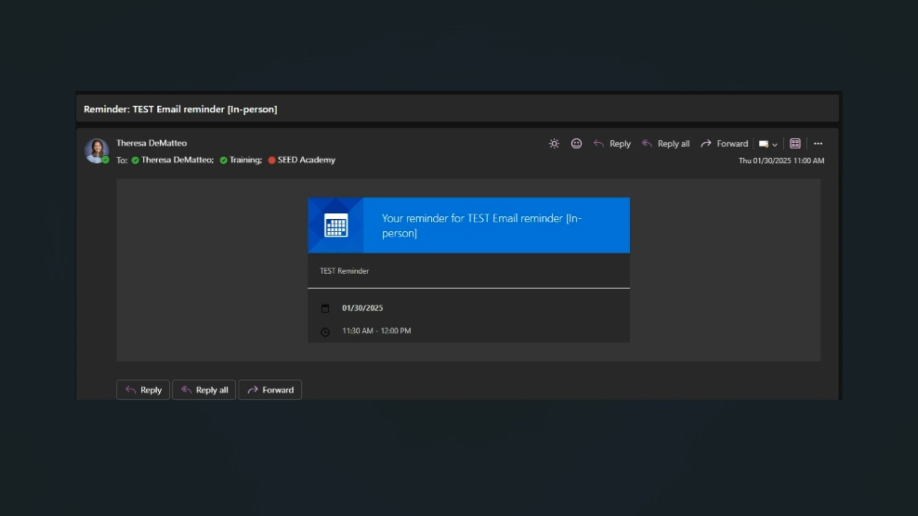
mouse_move(333, 284)
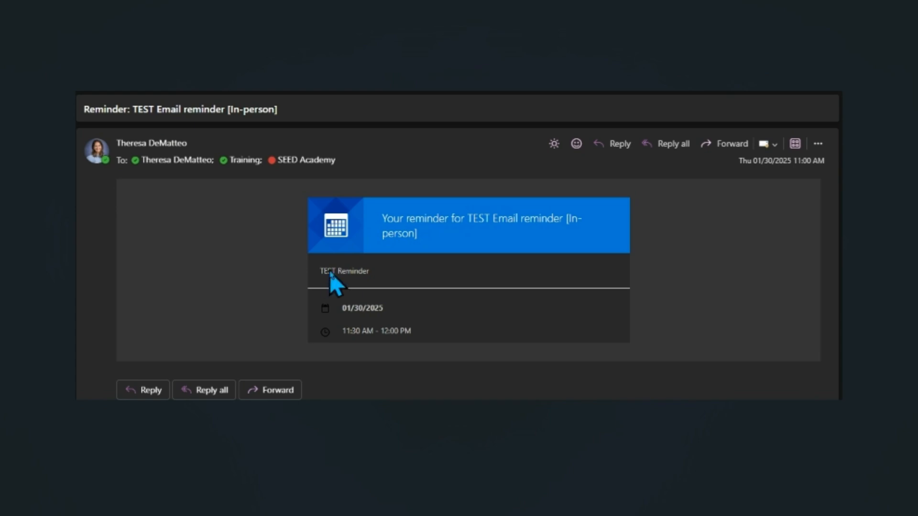
mouse_move(386, 292)
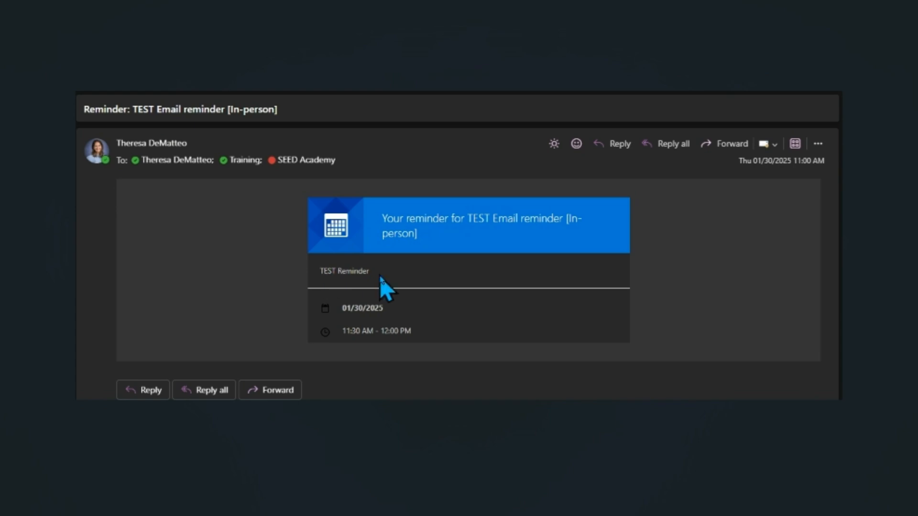